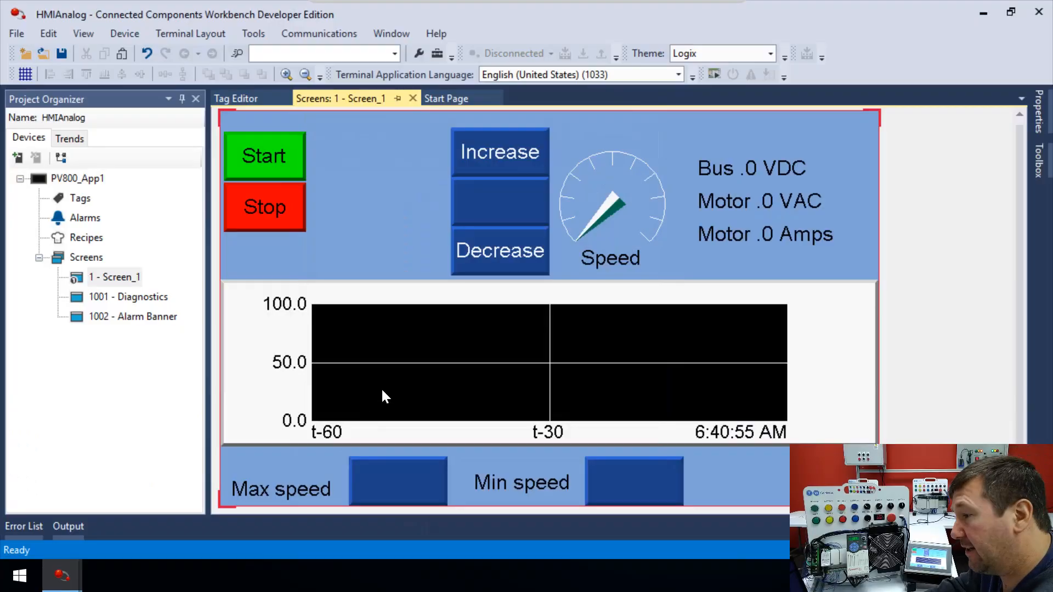
Open the trend's Pens dialog and select MinSpeed's line width cell.
double_click(430, 369)
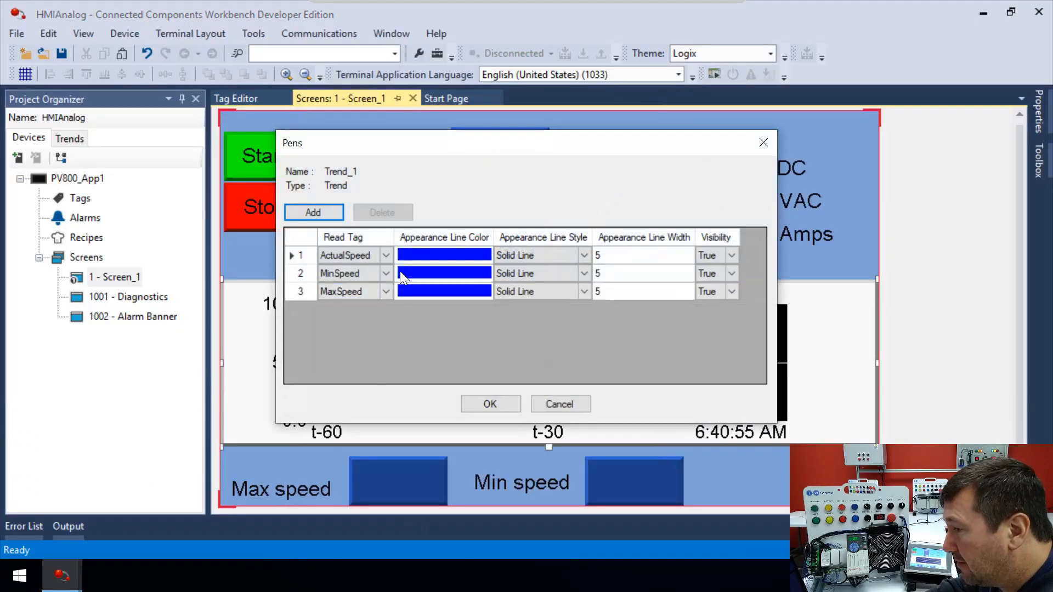
click(444, 273)
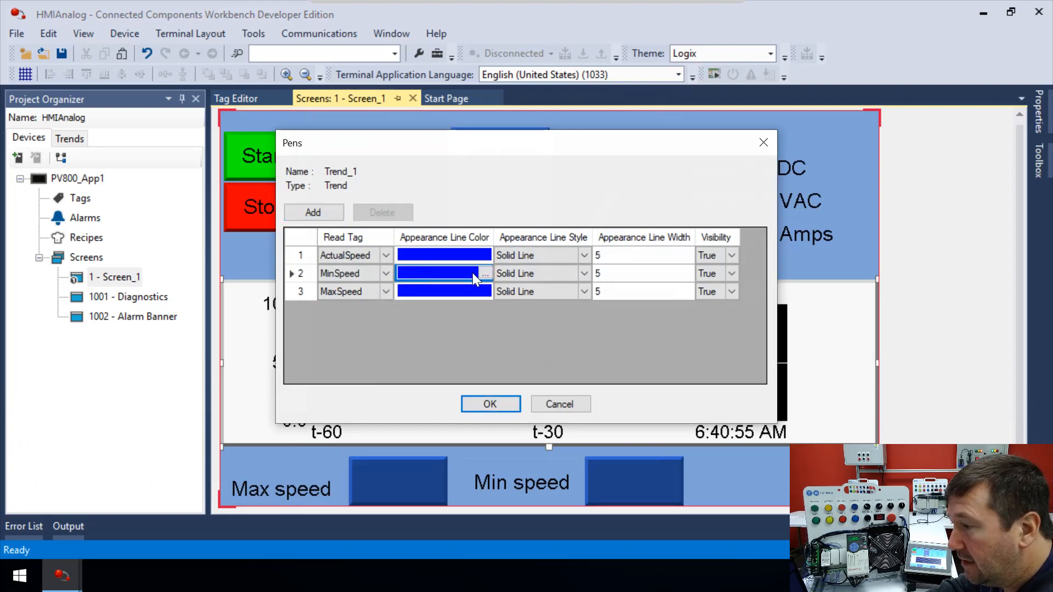
click(641, 273)
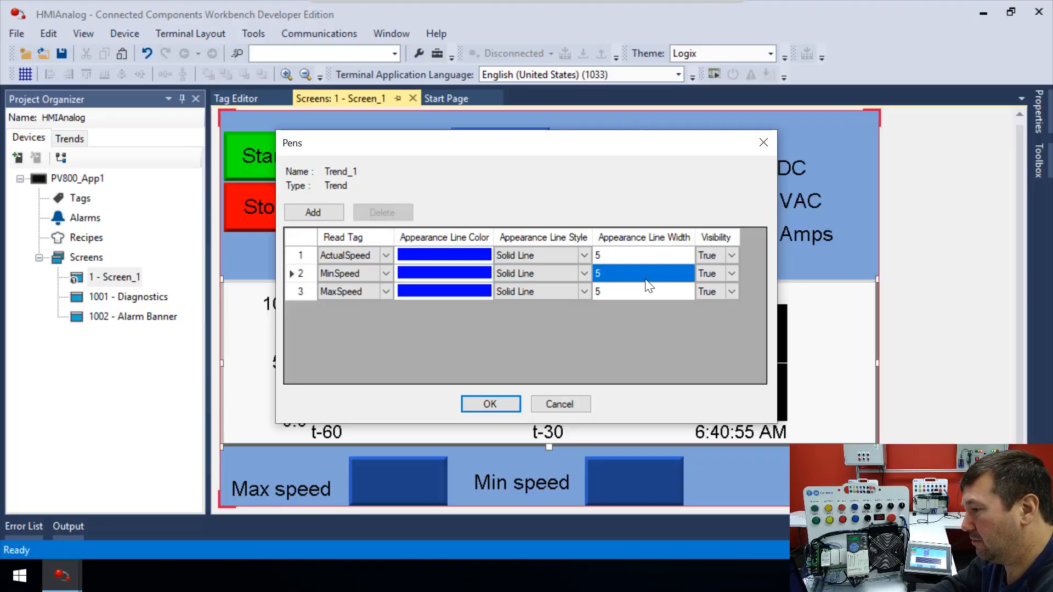
Set line width 1 for the MinSpeed and MaxSpeed pens.
click(641, 273)
text(1)
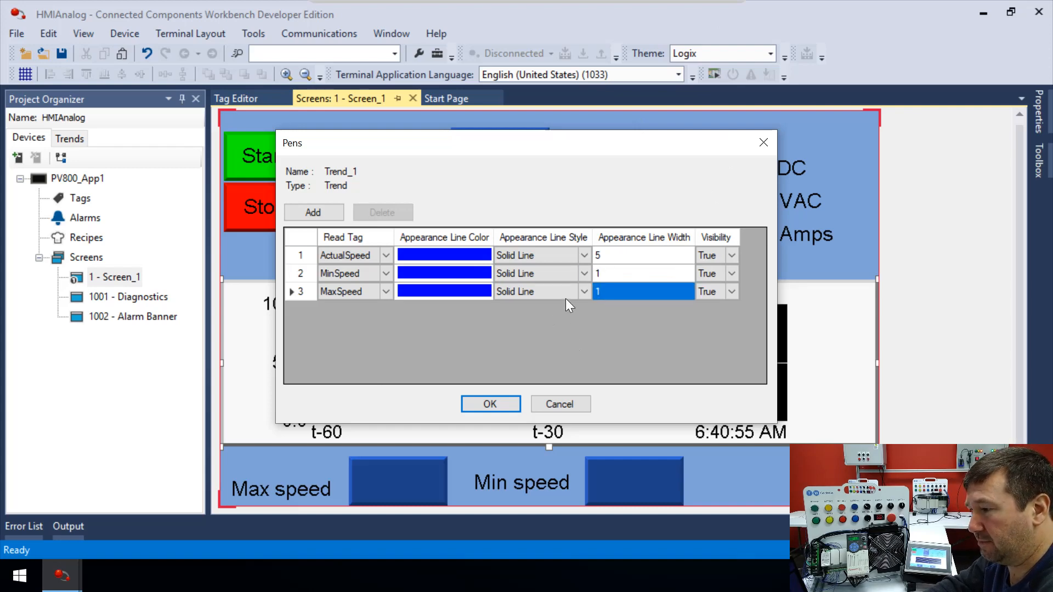
mouse_move(617, 282)
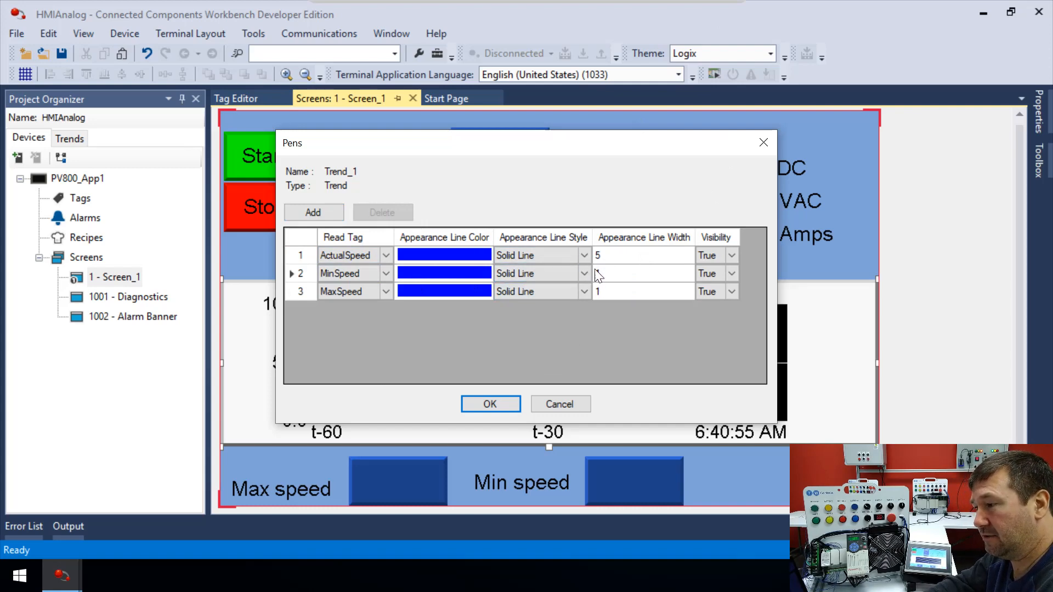
Give MinSpeed and MaxSpeed a Dashed Line style, keeping ActualSpeed solid.
click(521, 273)
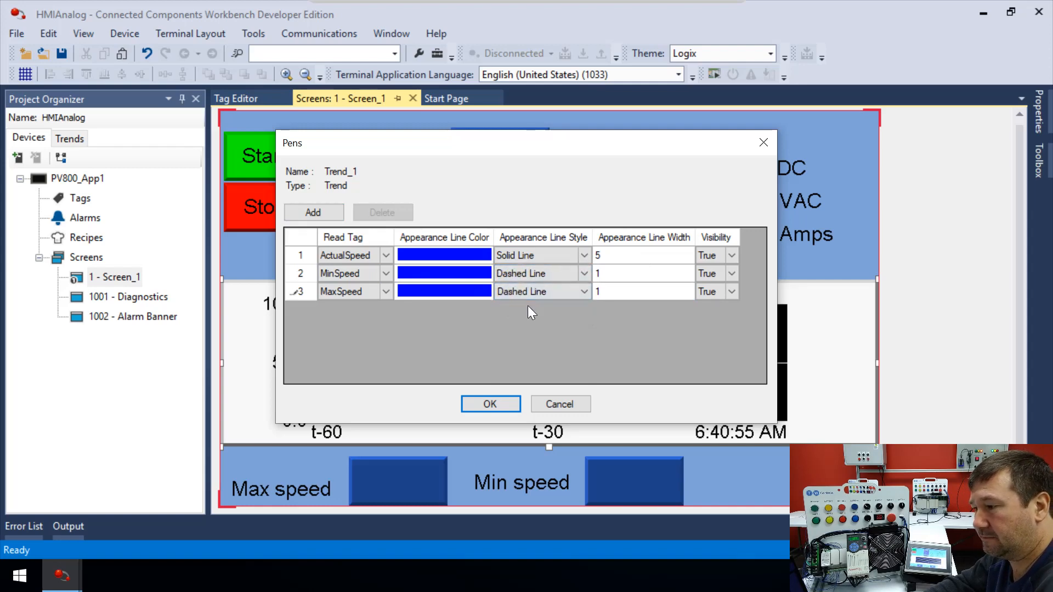
mouse_move(423, 273)
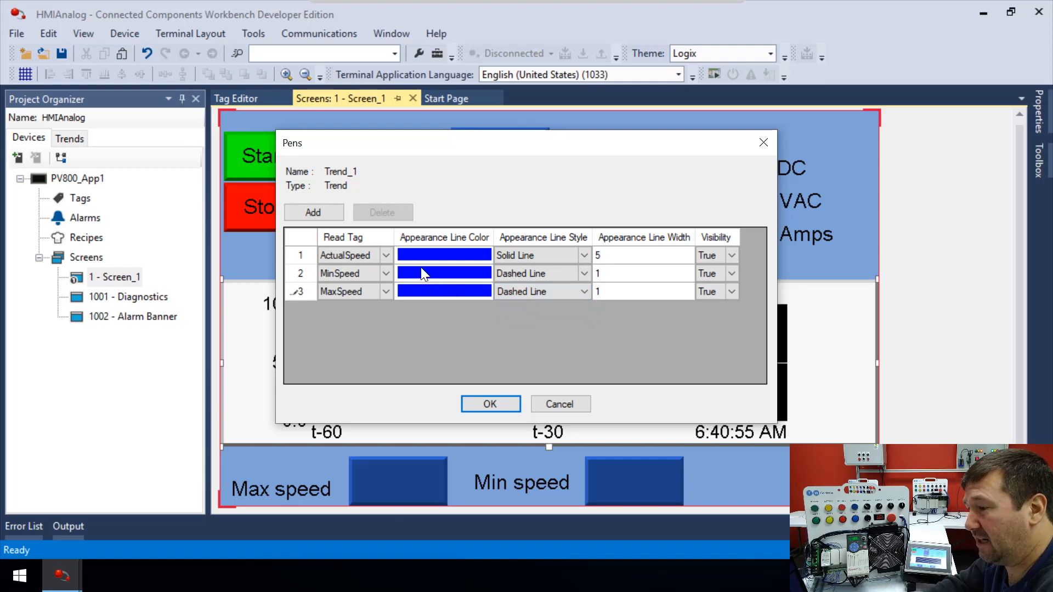
click(444, 272)
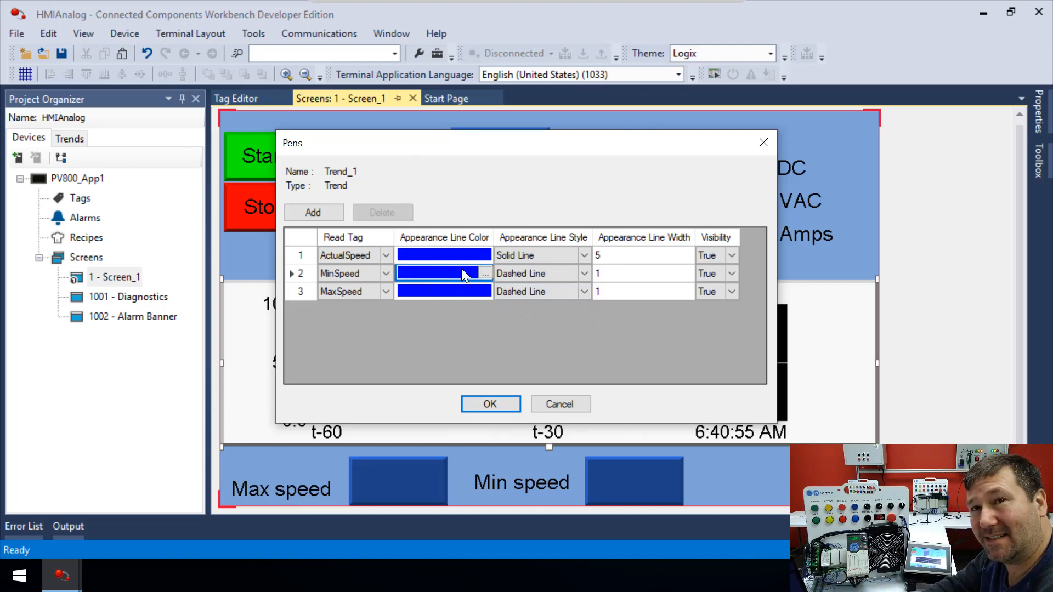
mouse_move(480, 277)
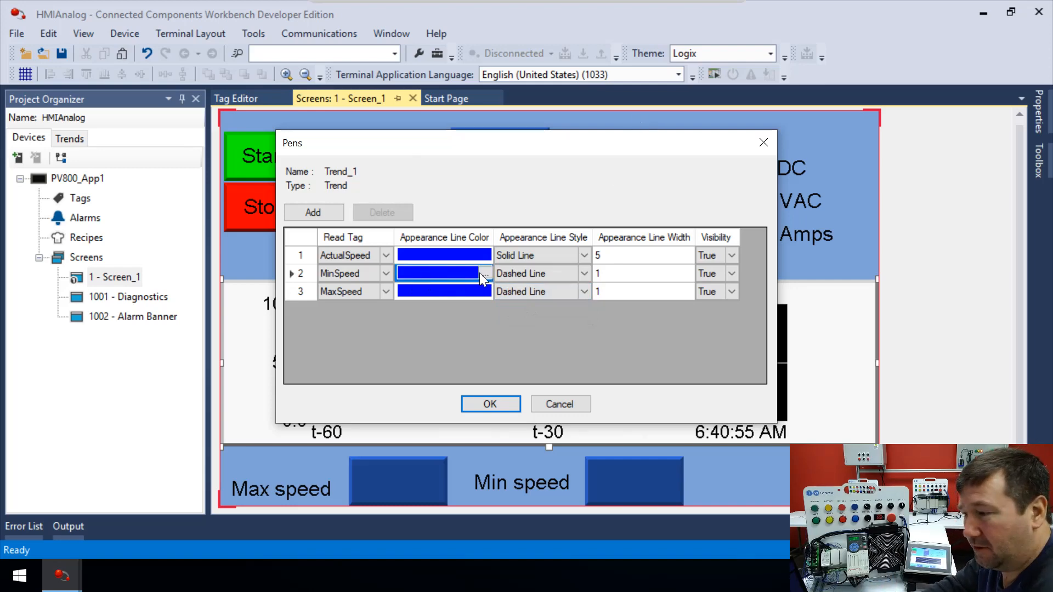
Change the MinSpeed pen's line colour from blue to white.
click(484, 273)
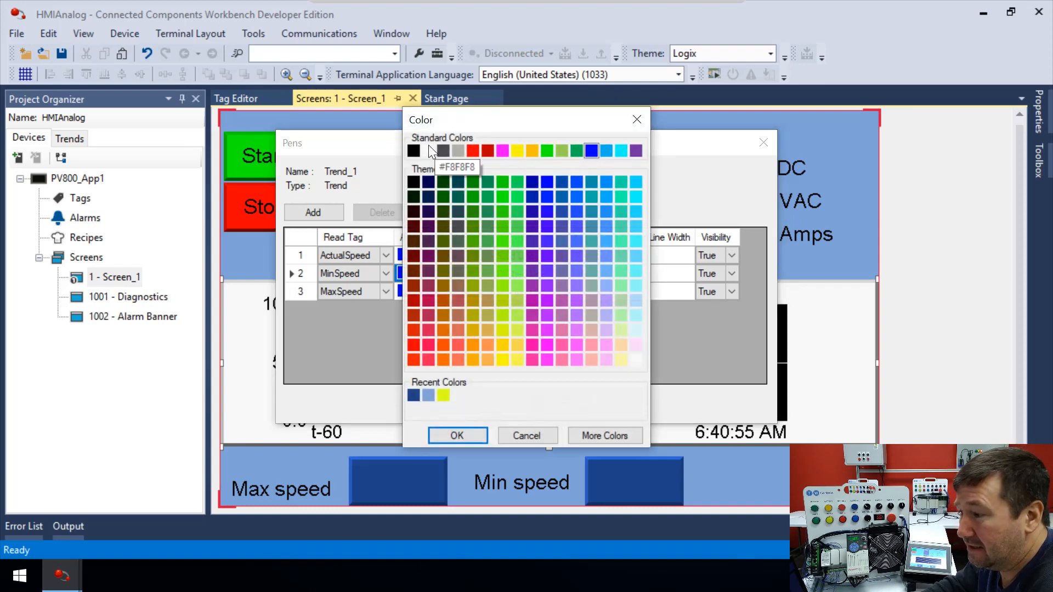
click(457, 435)
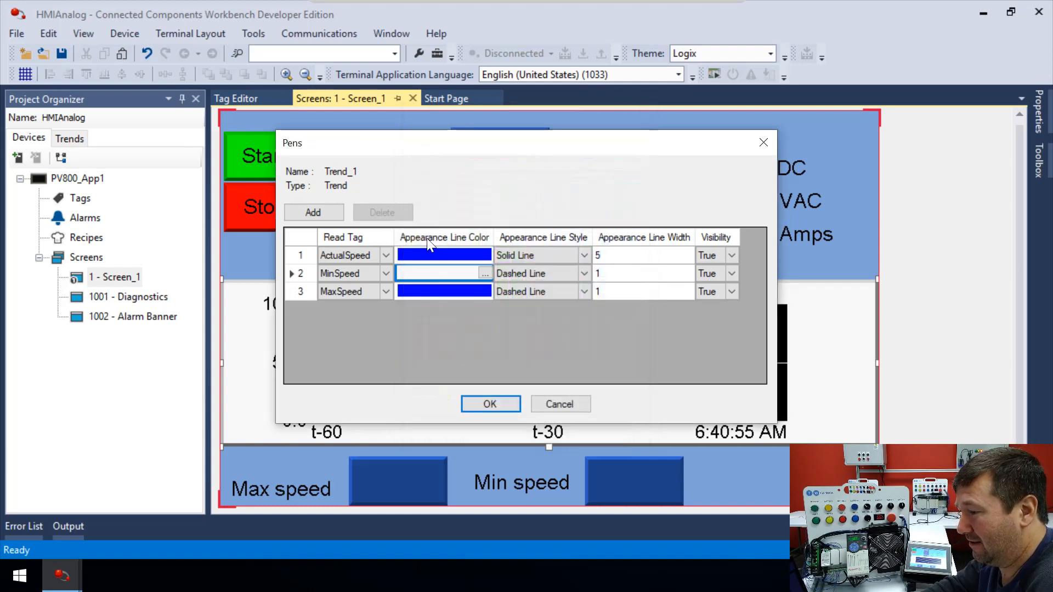
click(444, 290)
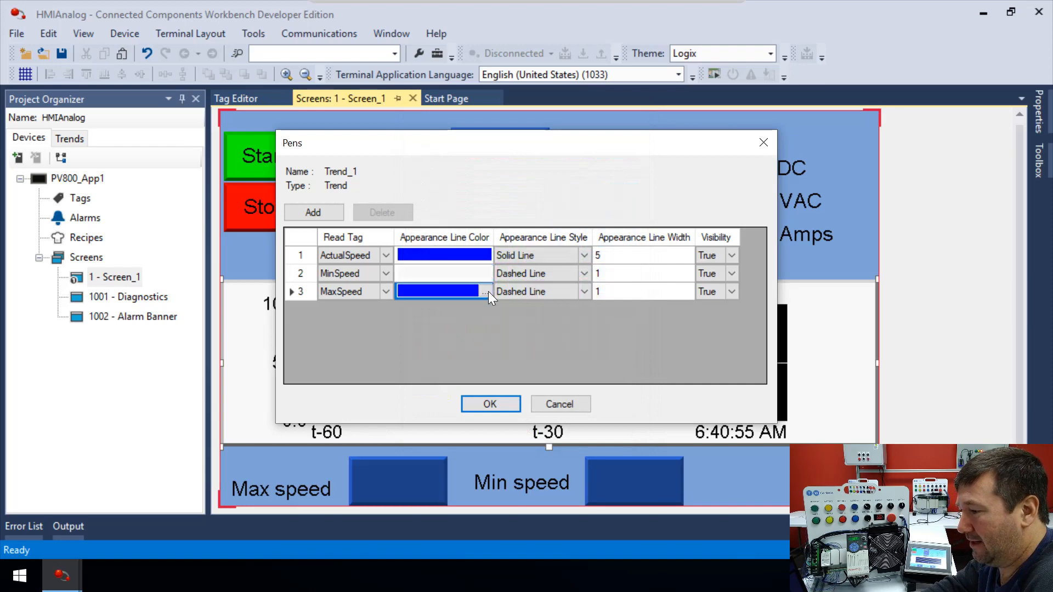